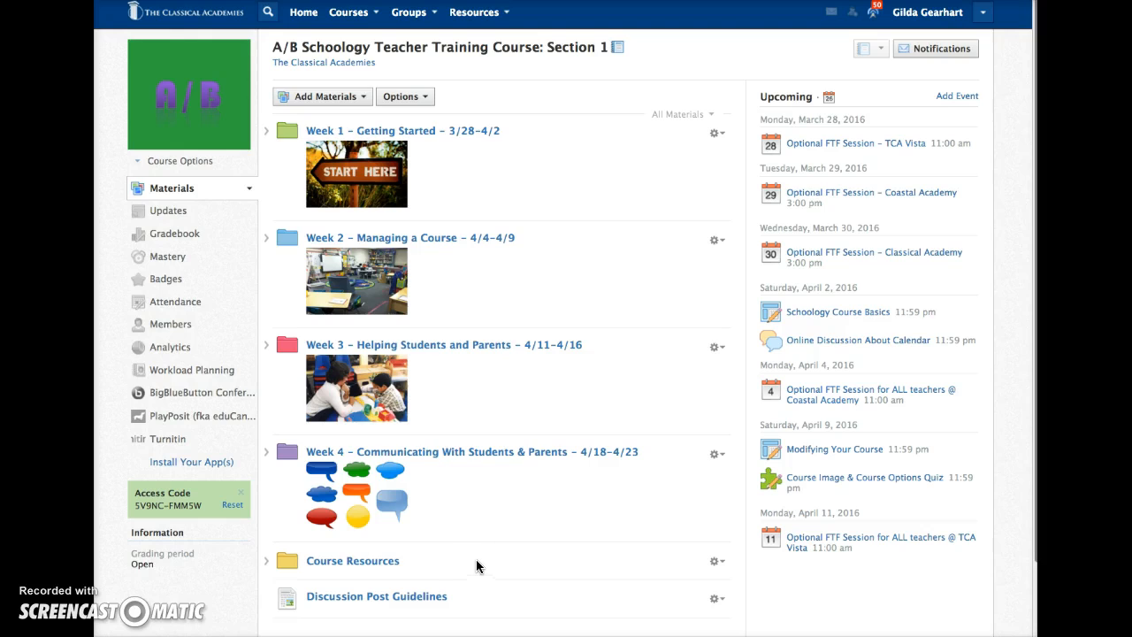
mouse_move(473, 552)
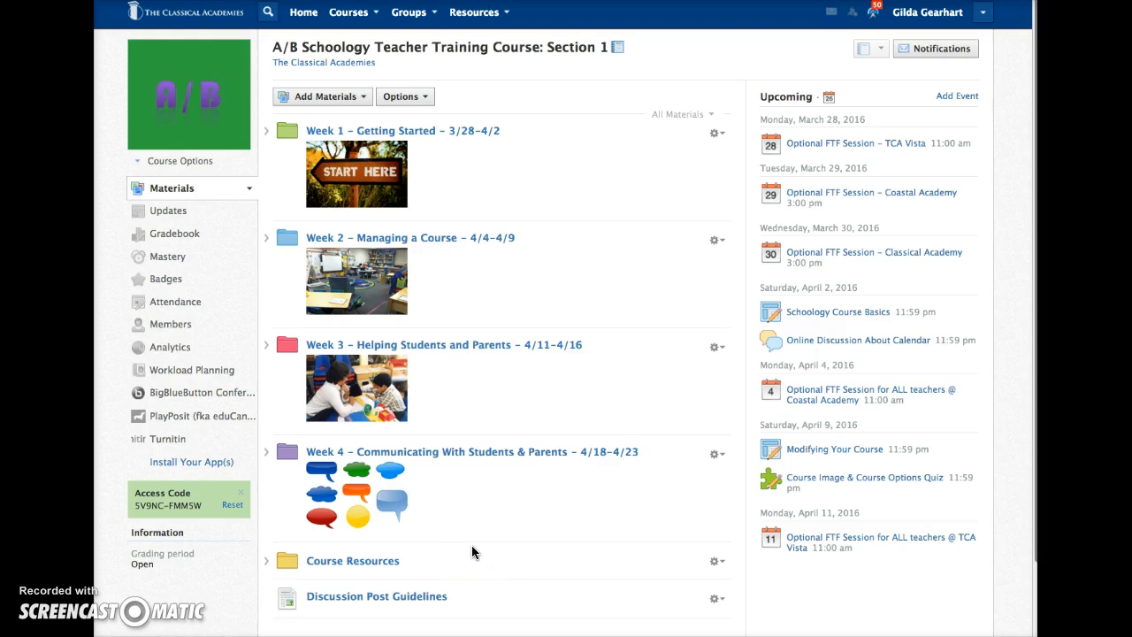
Move the Classical Academy session to March 31 and Coastal Academy to April 6 on the calendar
left_click(813, 97)
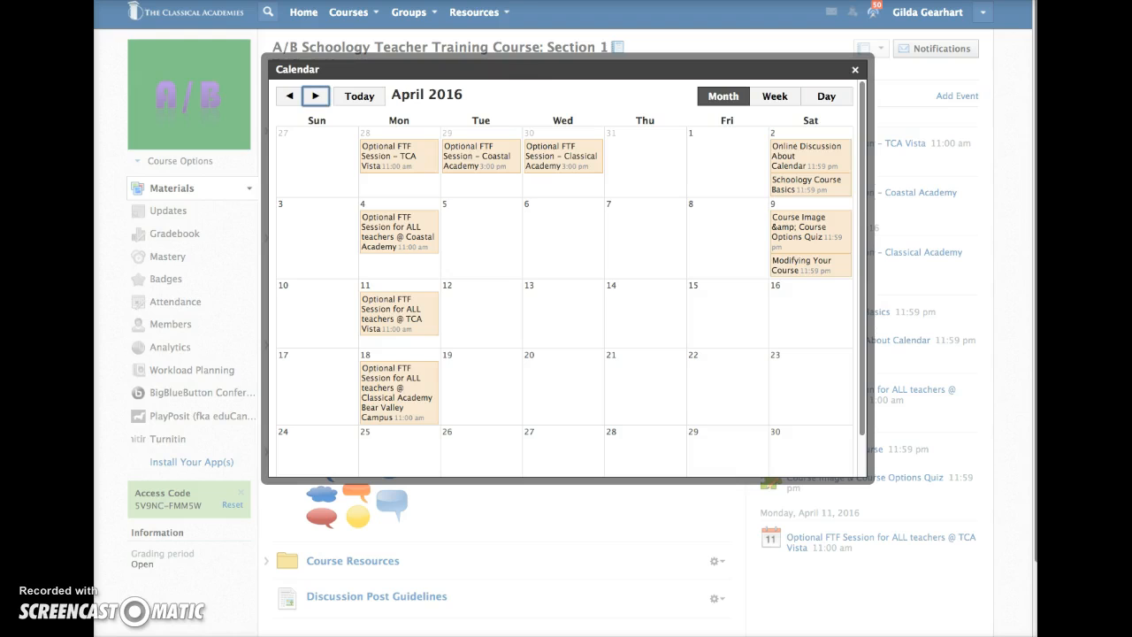
mouse_move(524, 113)
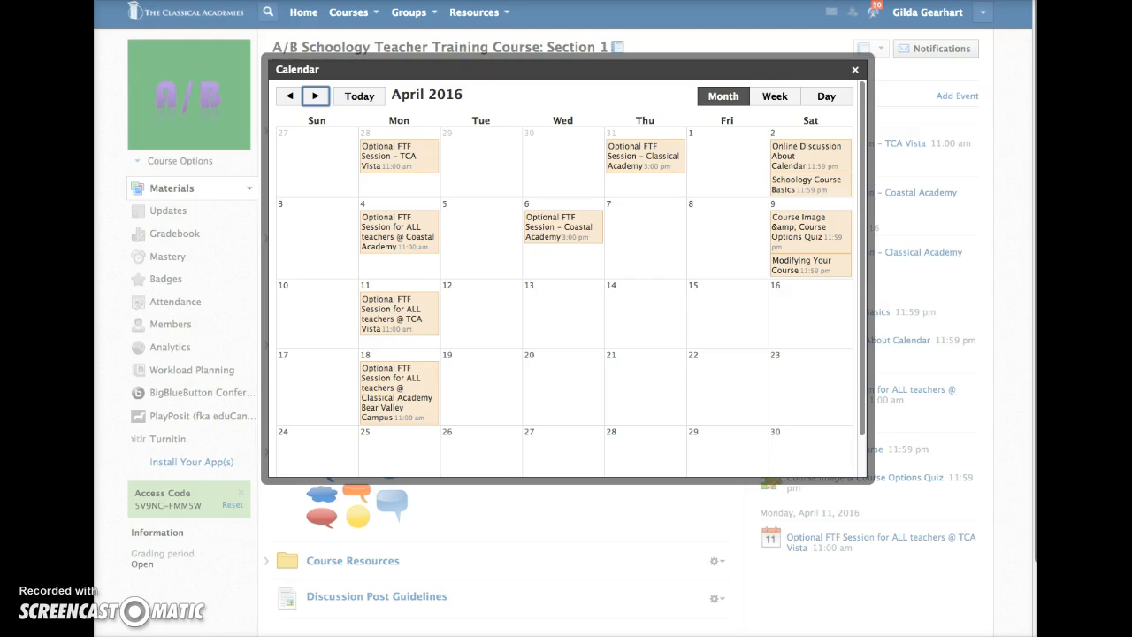
left_click(854, 69)
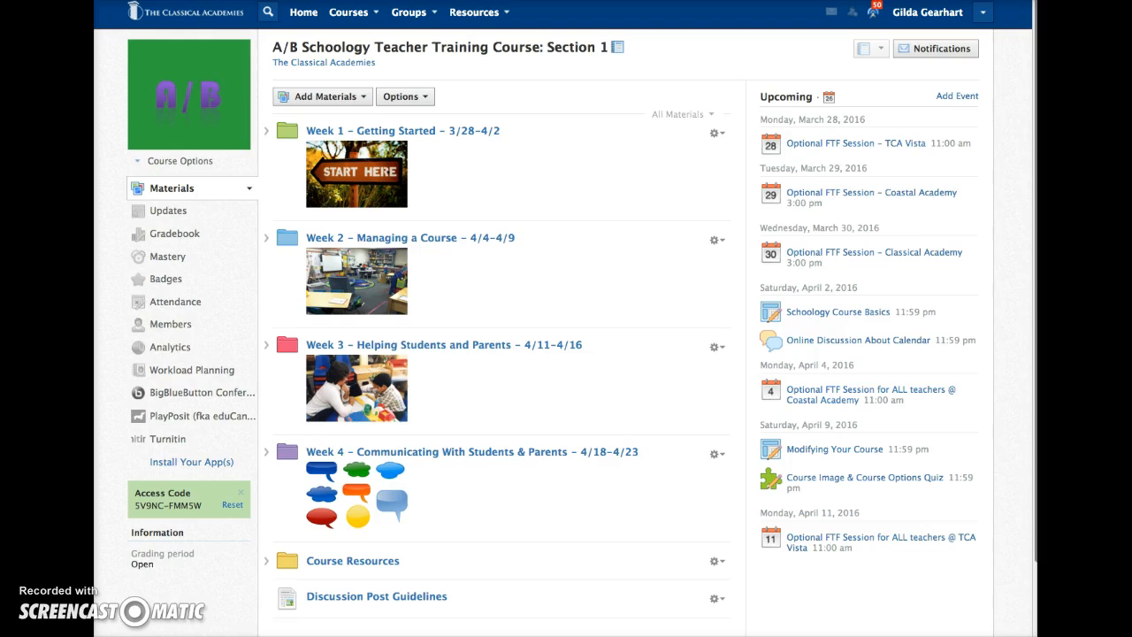
mouse_move(492, 299)
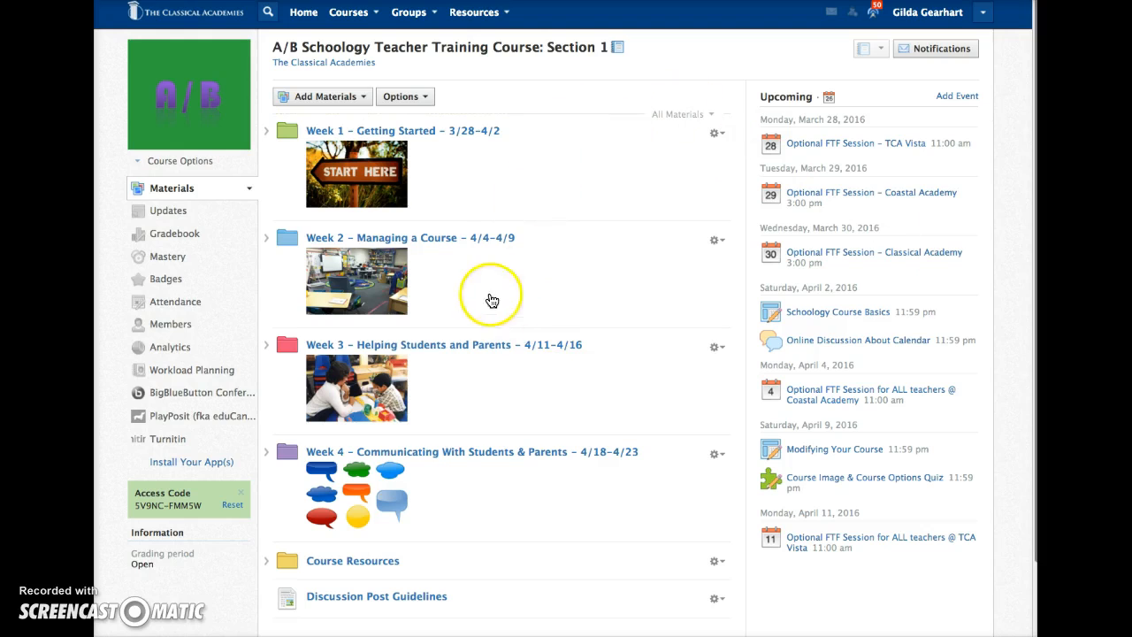
mouse_move(425, 455)
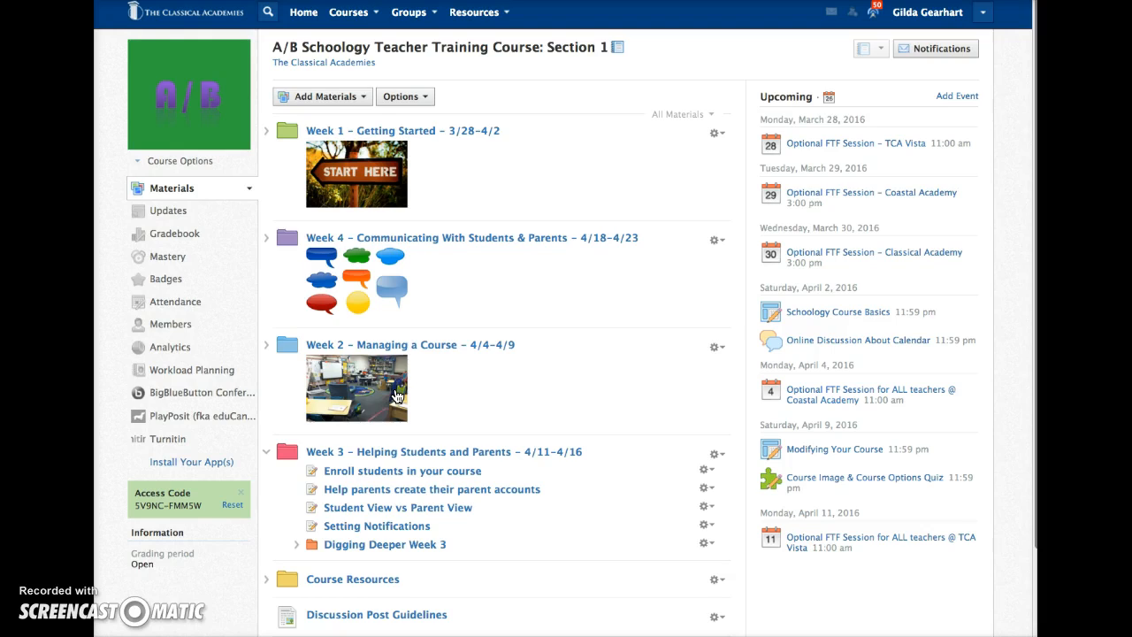
Expand the Course Resources folder, then open the Week 1 folder
scroll("down", 3)
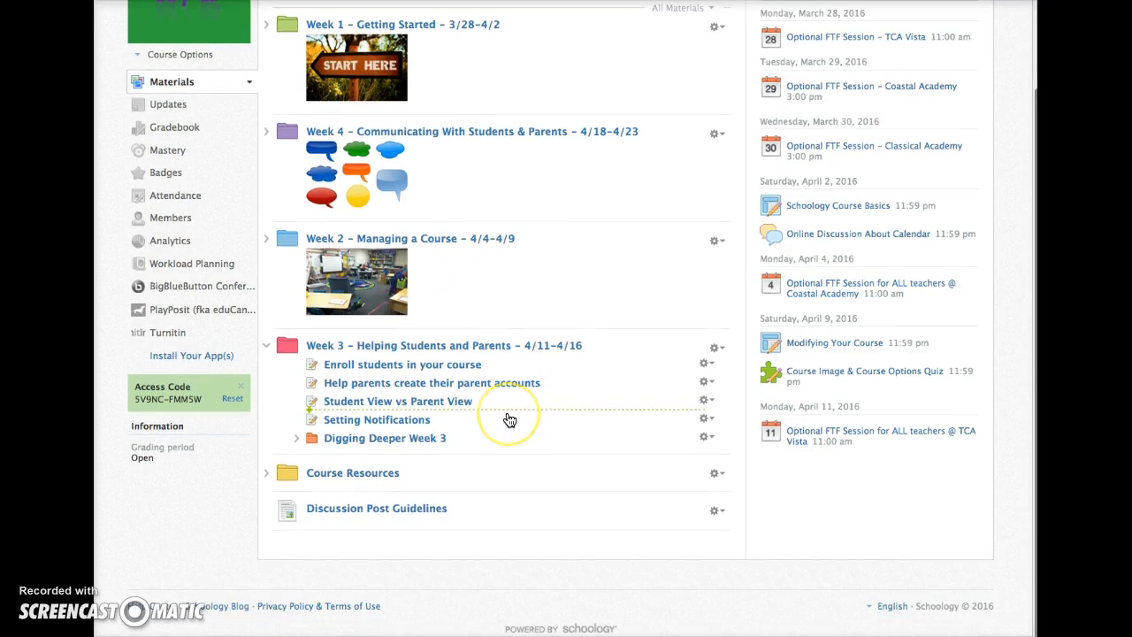
mouse_move(375, 488)
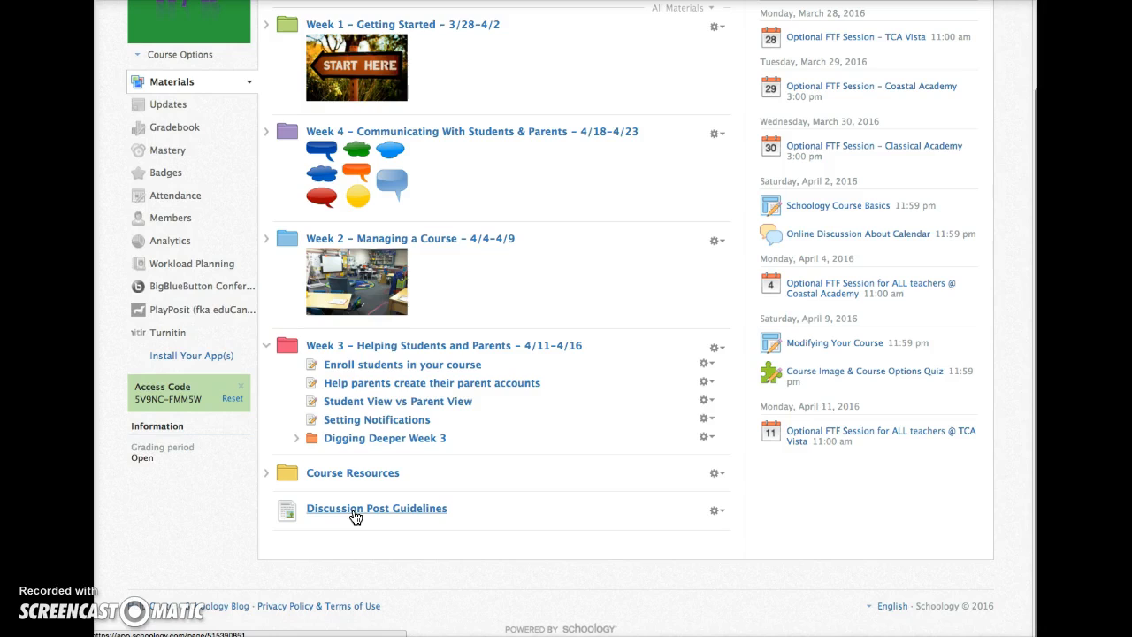
left_click(376, 508)
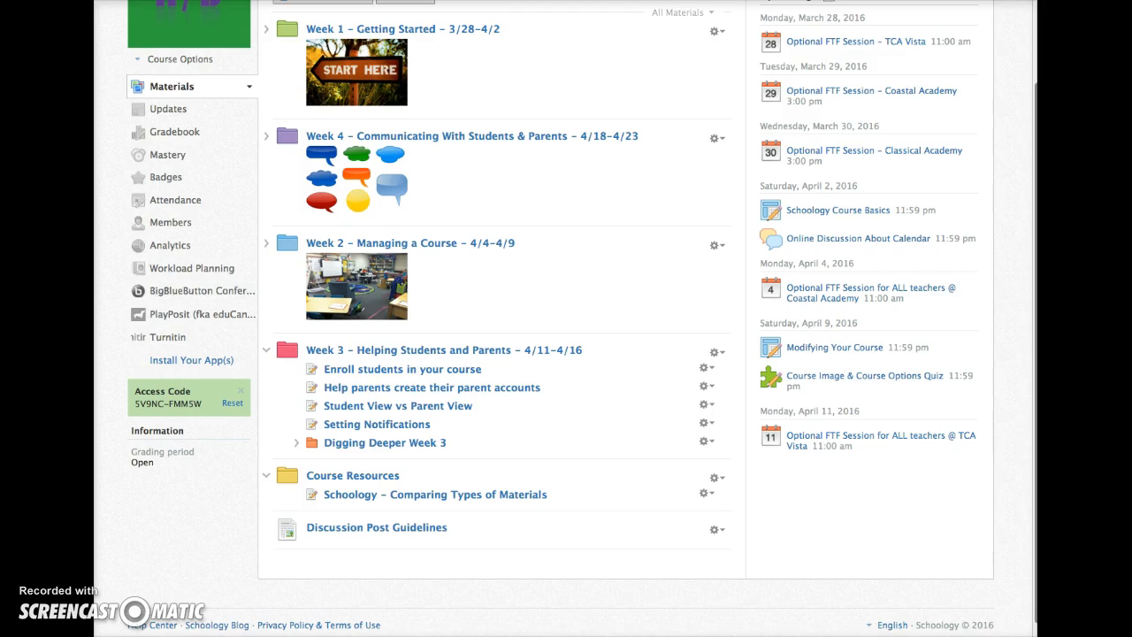
left_click(402, 28)
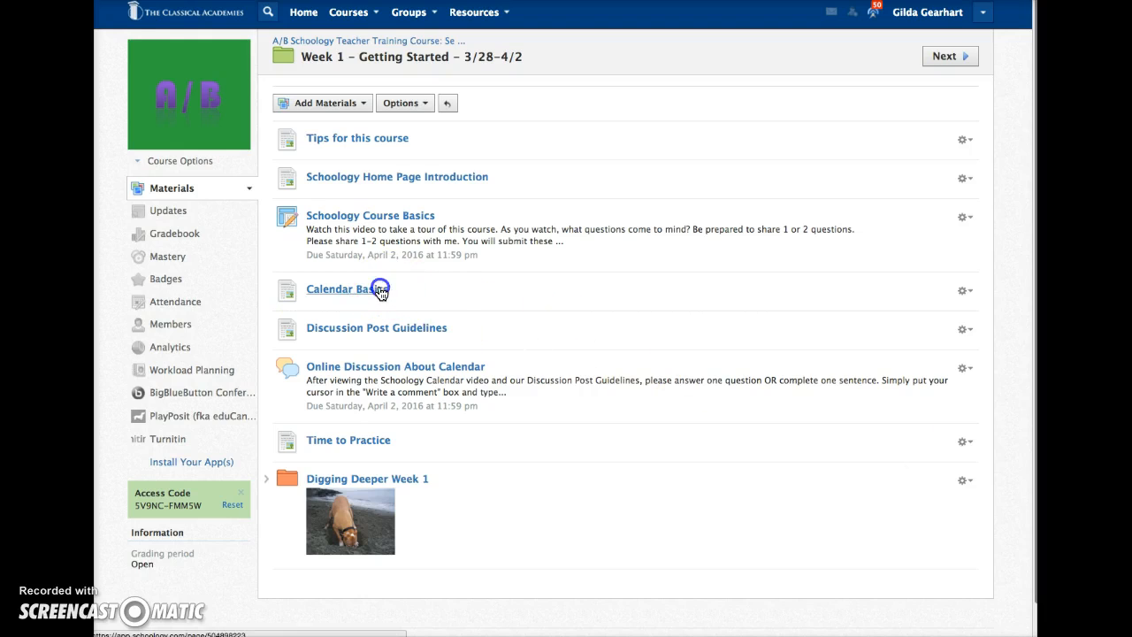
Drag Calendar Basics above Schoology Course Basics within Week 1
left_click_drag(348, 288, 348, 215)
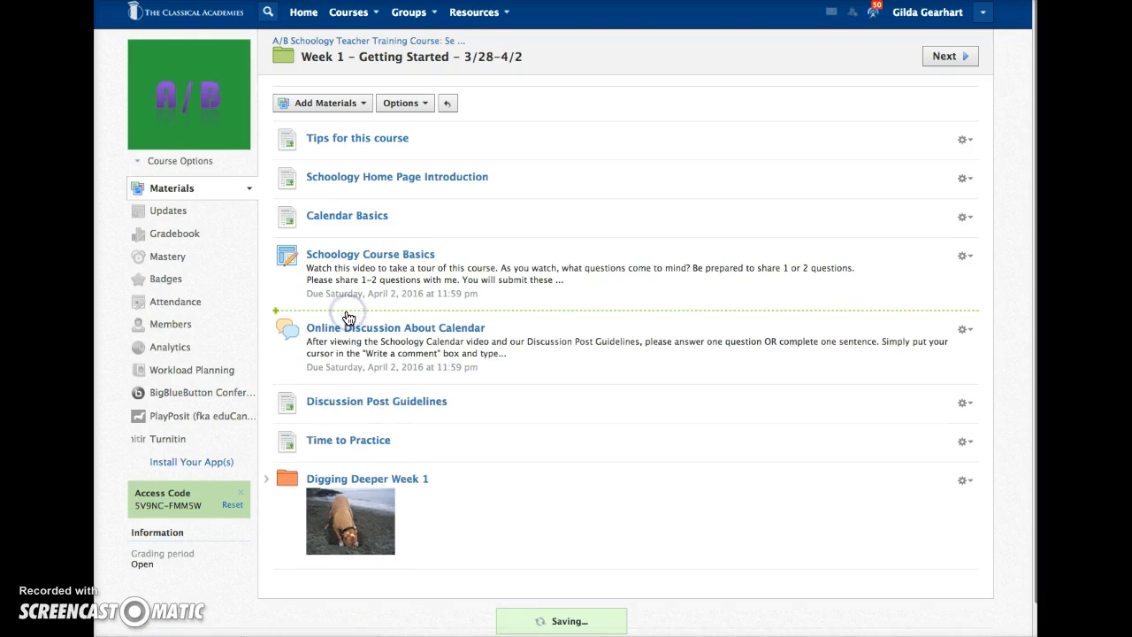
mouse_move(358, 339)
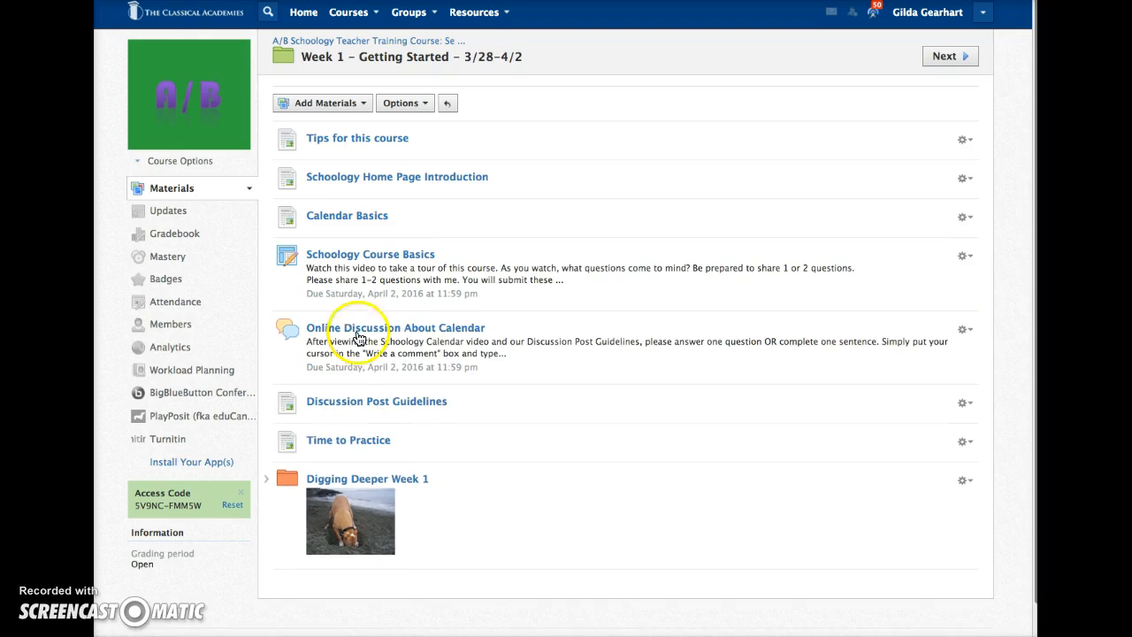
mouse_move(515, 440)
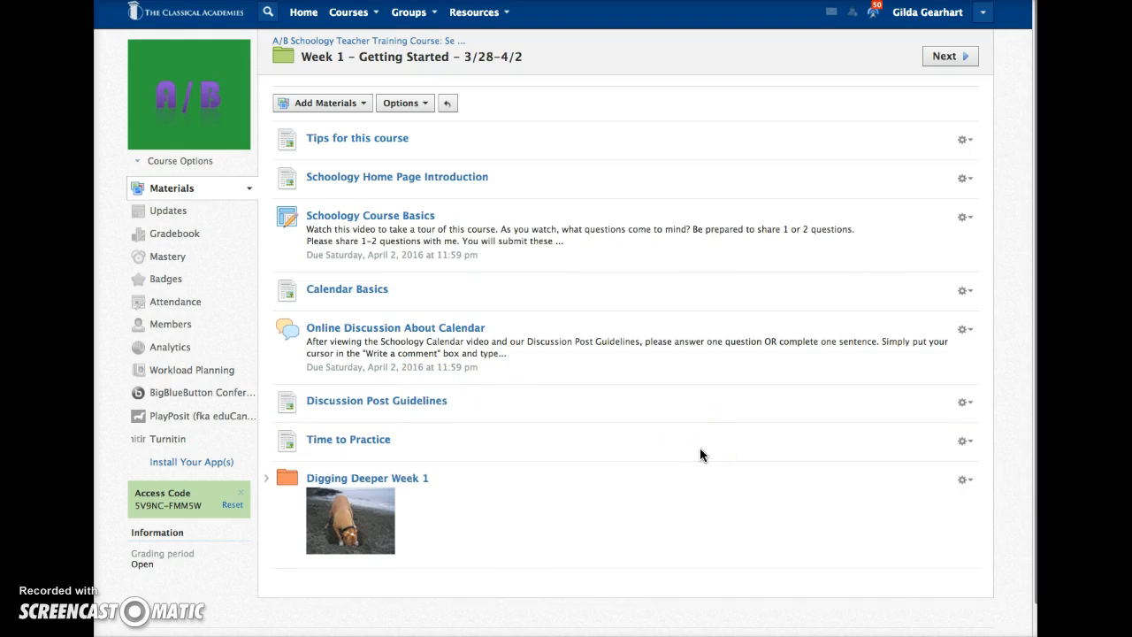
mouse_move(724, 433)
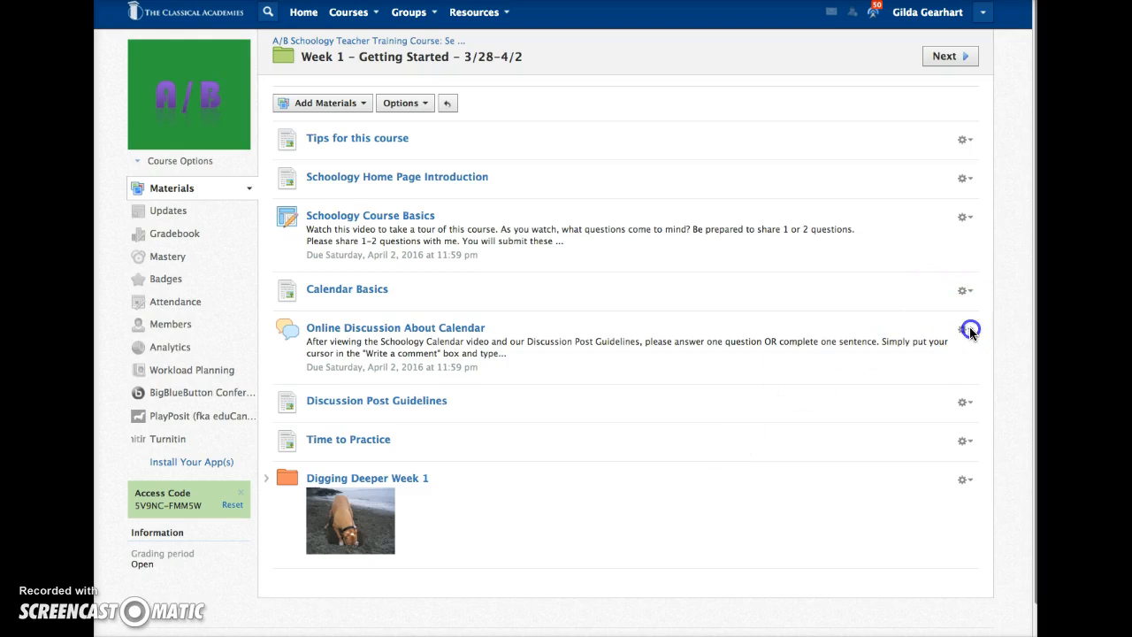
Delete Online Discussion About Calendar from the Week 1 folder
left_click(963, 329)
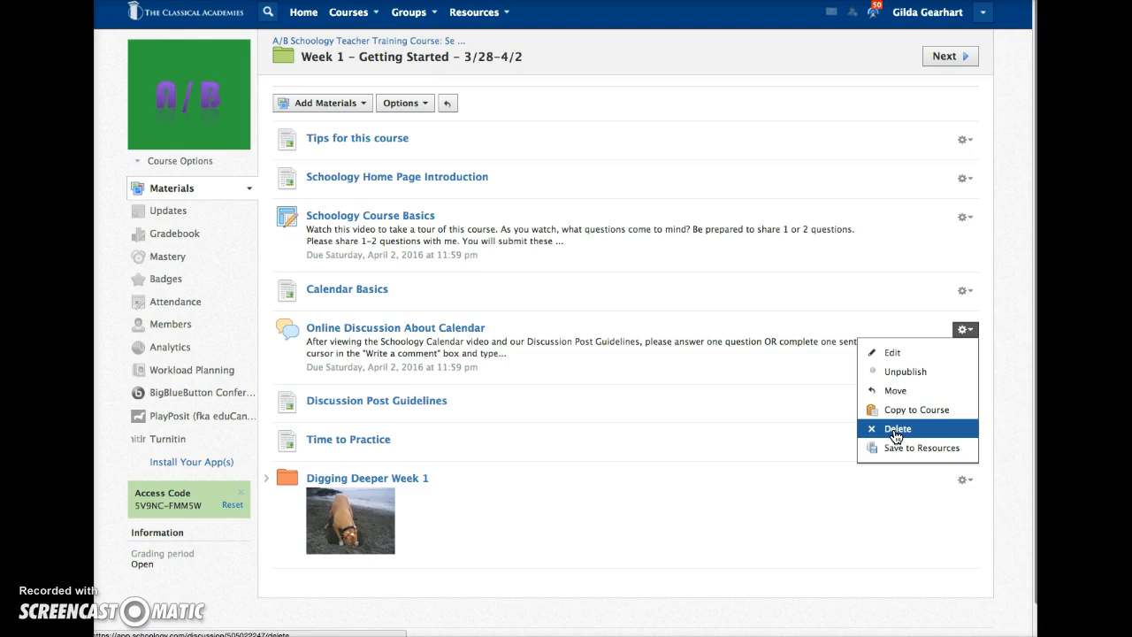
left_click(896, 428)
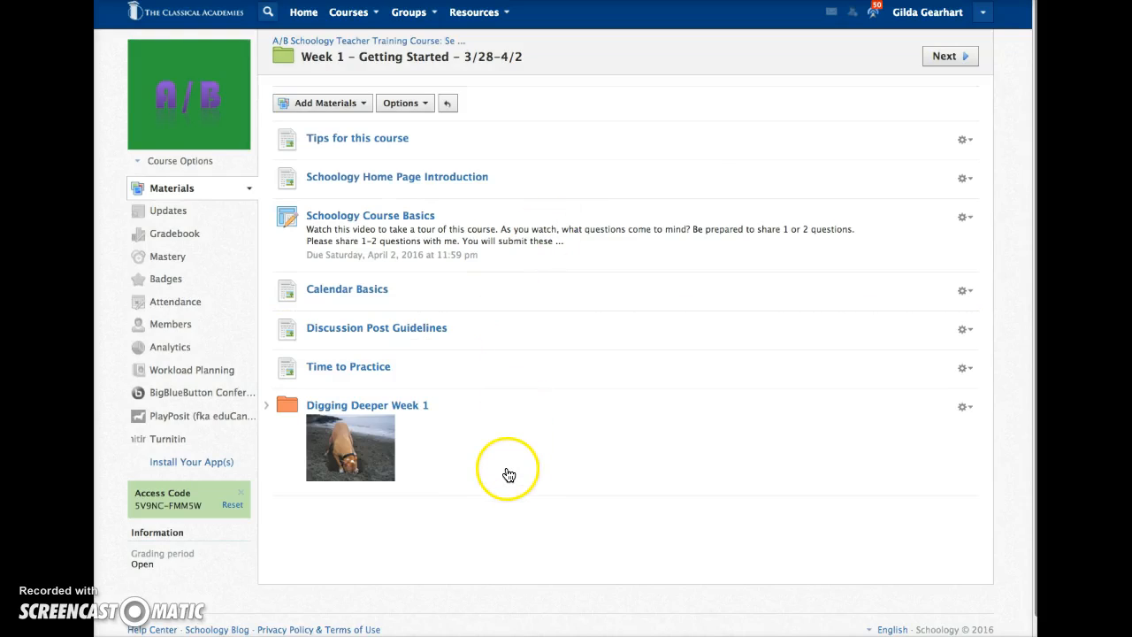
mouse_move(503, 487)
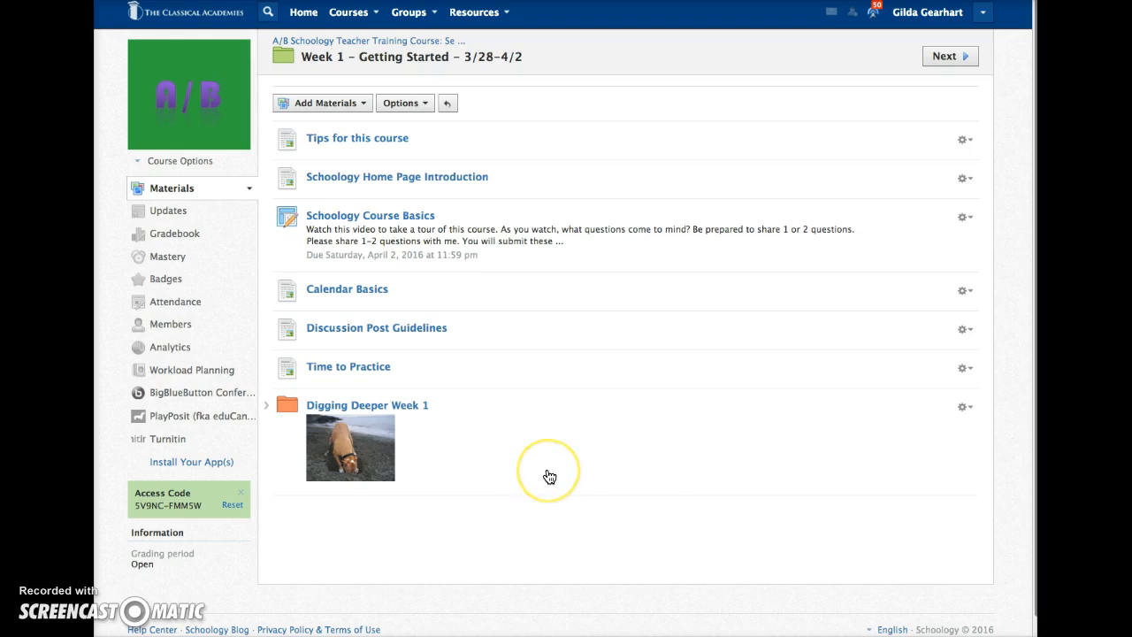
mouse_move(651, 474)
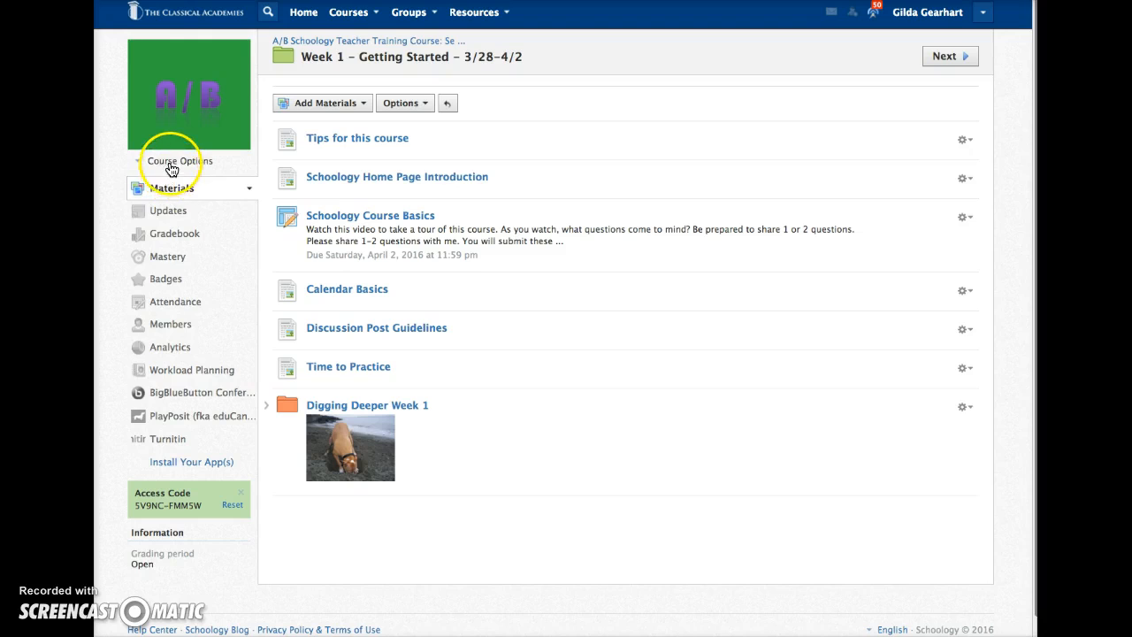
Restore Online Discussion About Calendar from the course Recycle Bin
left_click(182, 160)
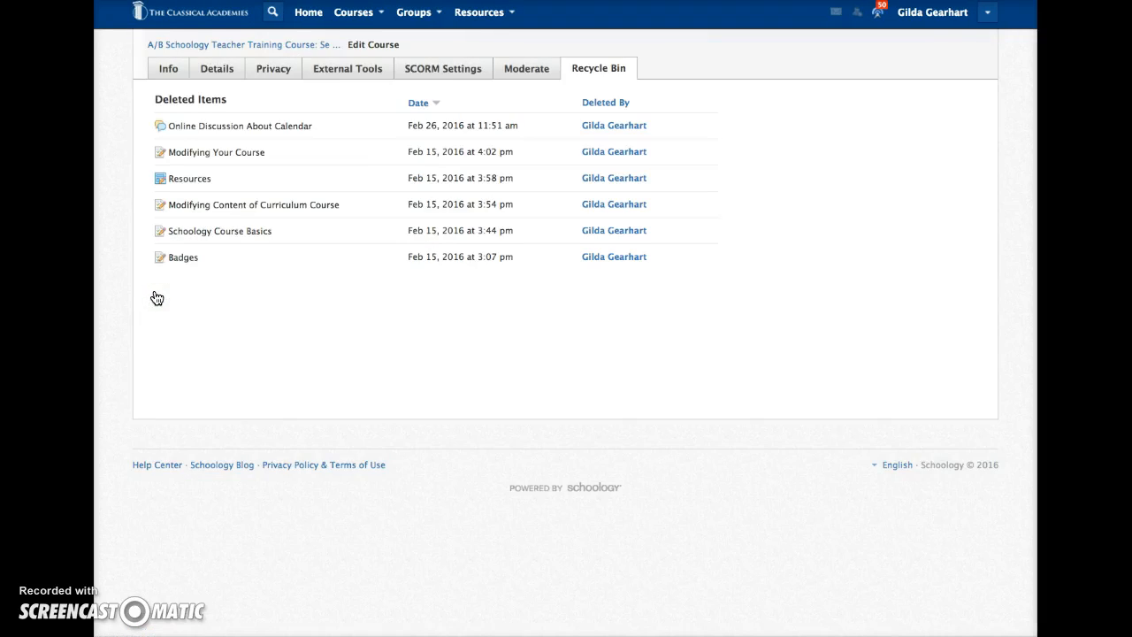
mouse_move(205, 126)
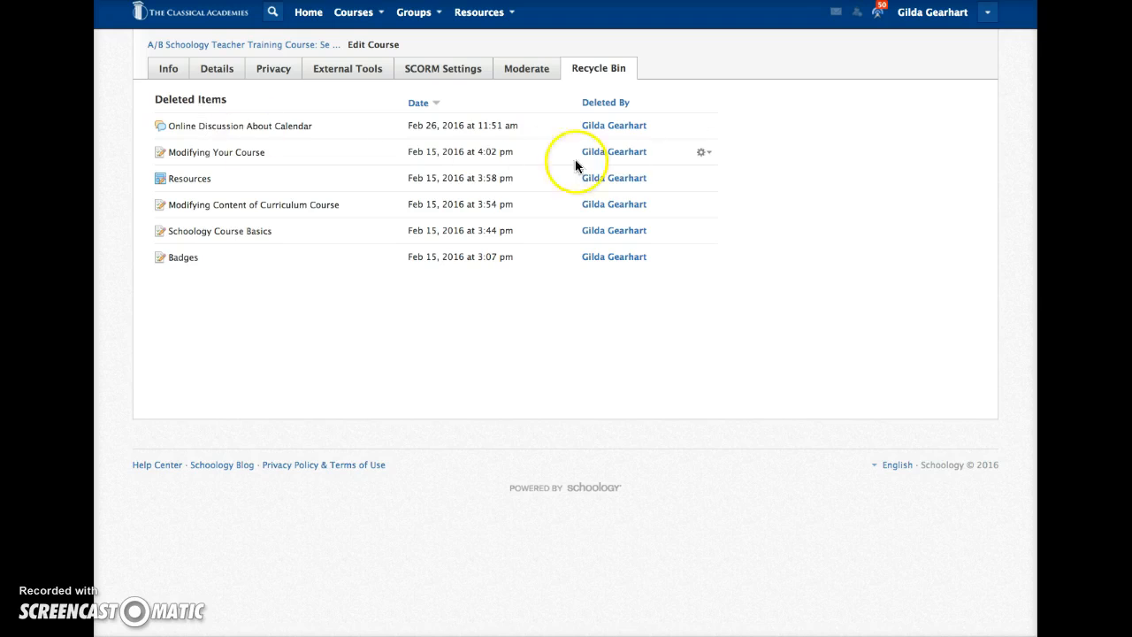
mouse_move(534, 130)
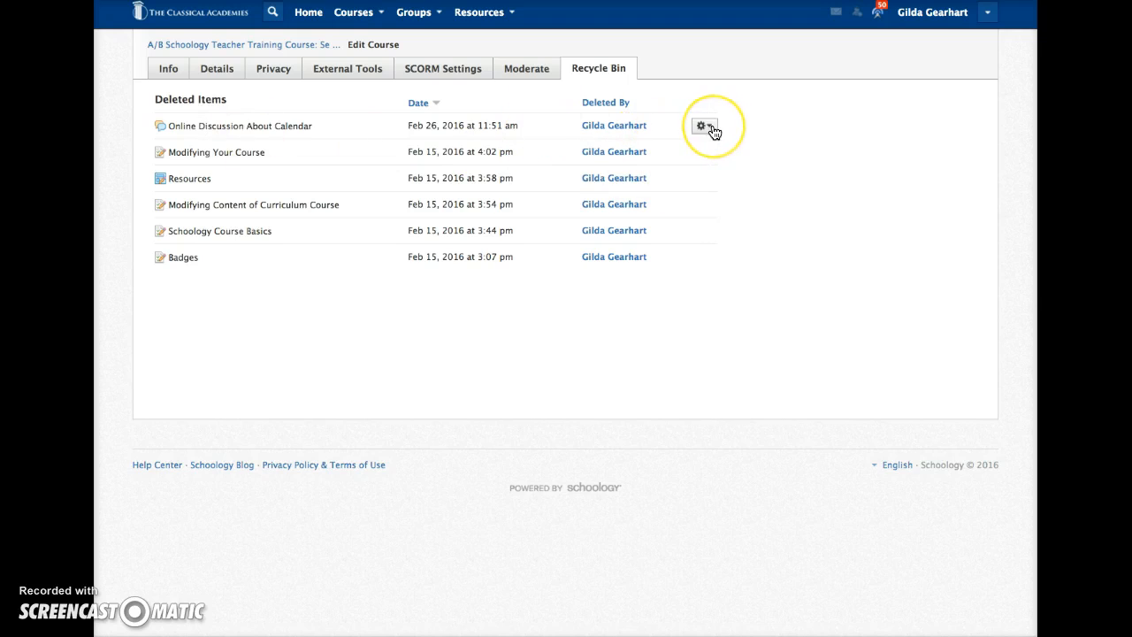
left_click(702, 125)
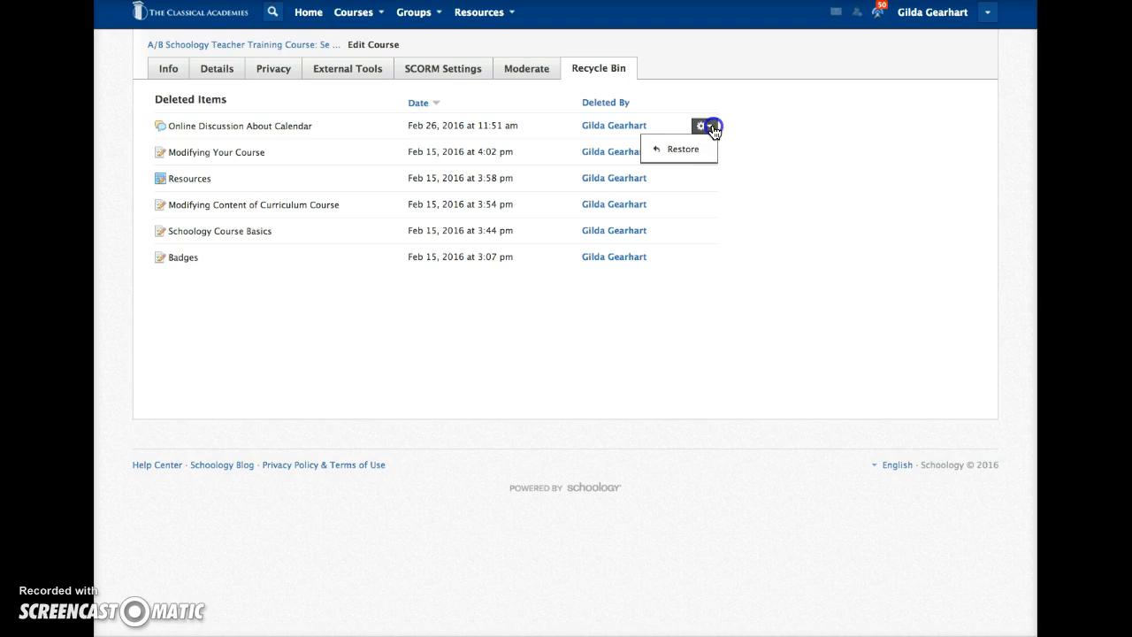
left_click(682, 148)
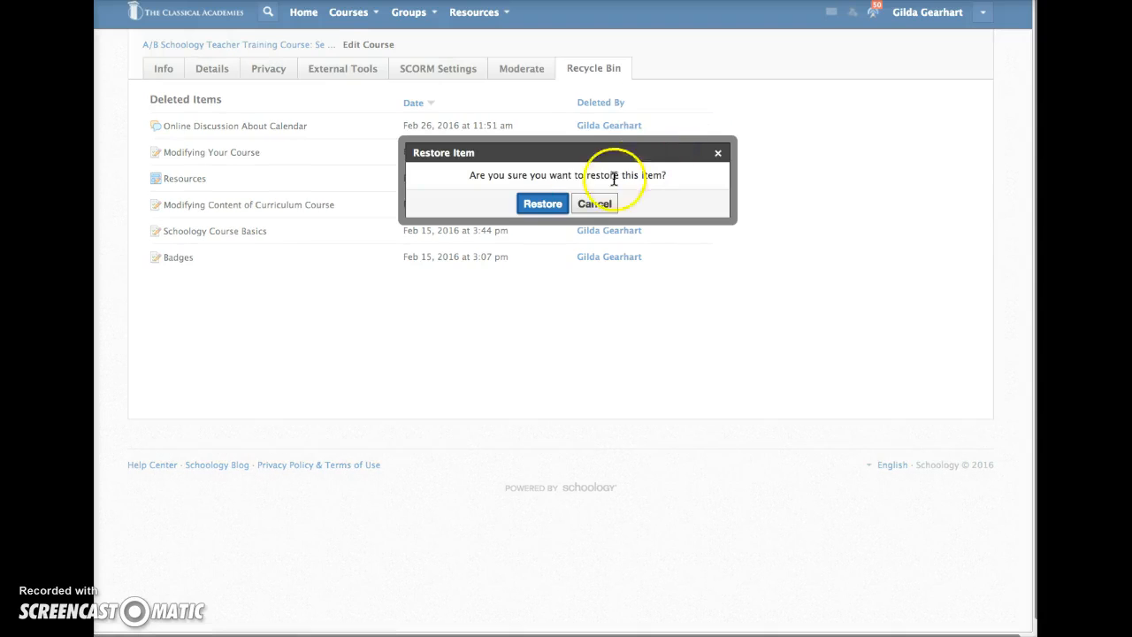
left_click(542, 204)
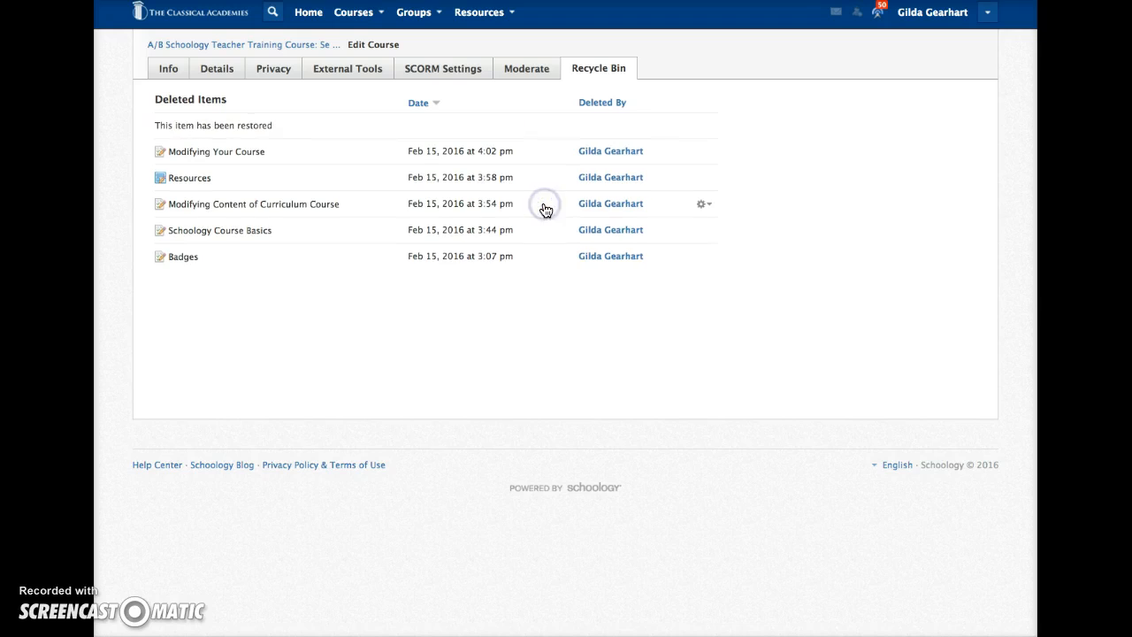
mouse_move(289, 55)
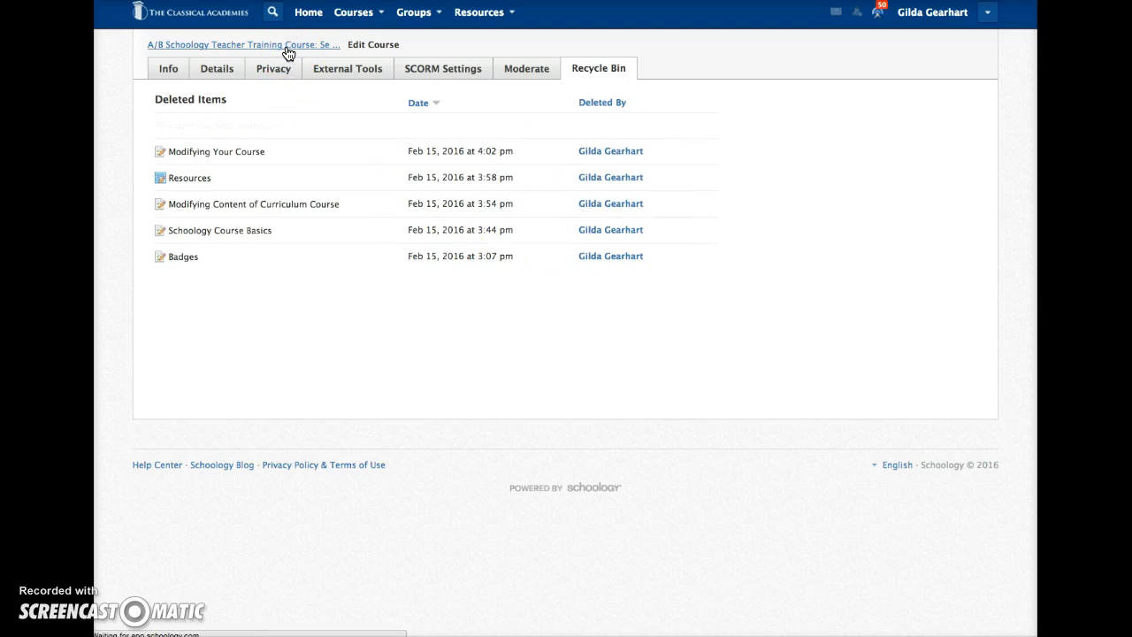
Return to the course materials and reopen Week 1 – Getting Started
left_click(239, 44)
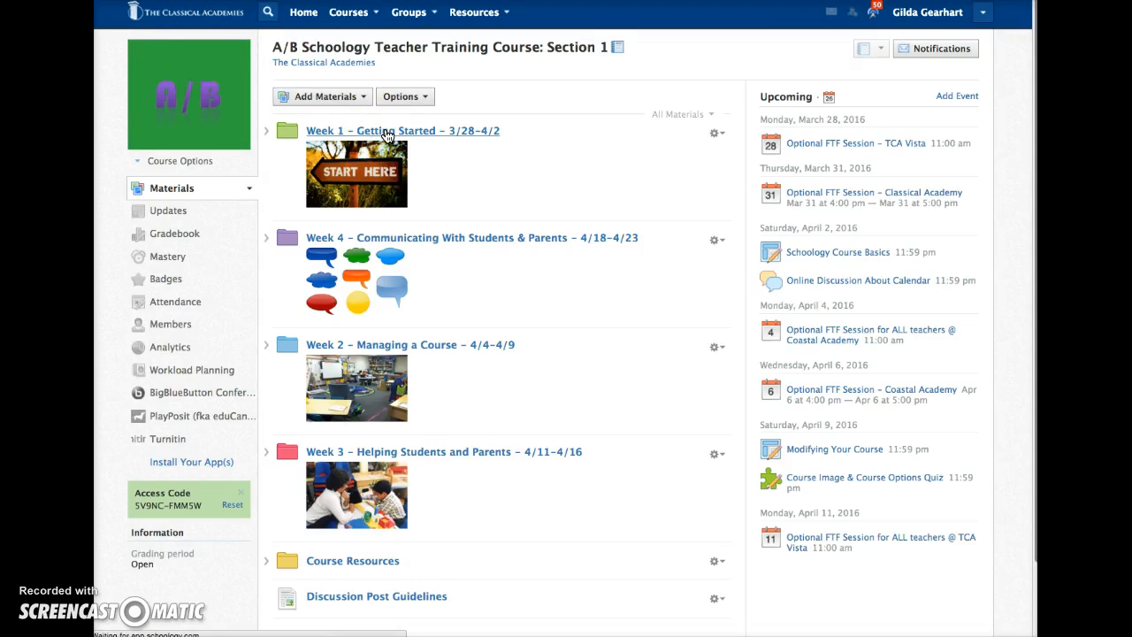
left_click(403, 130)
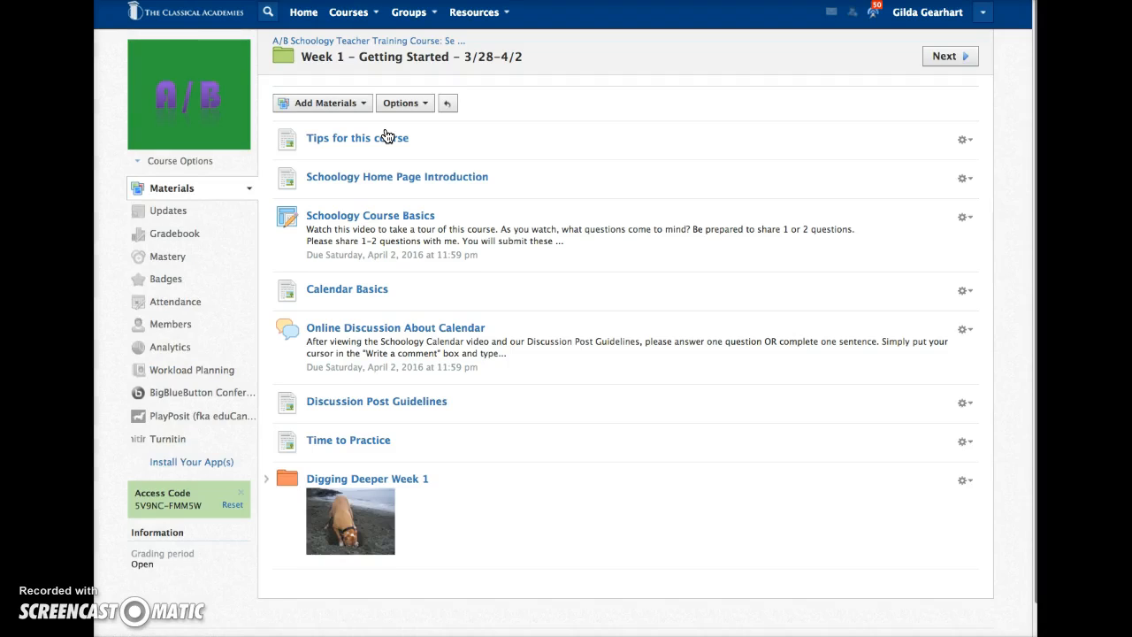
mouse_move(343, 347)
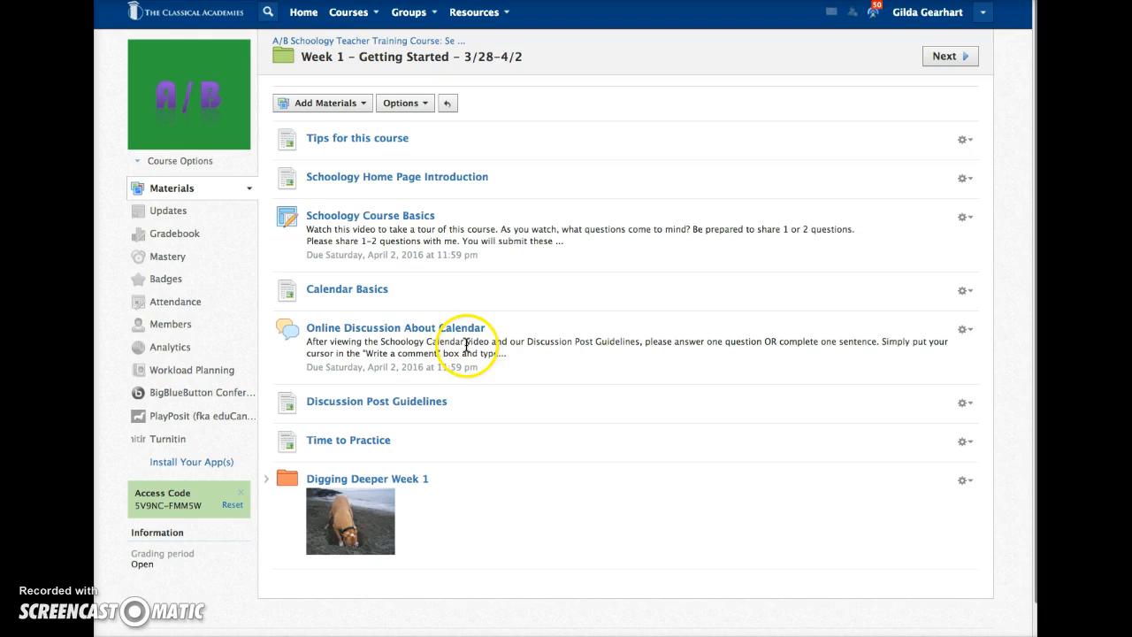
mouse_move(408, 392)
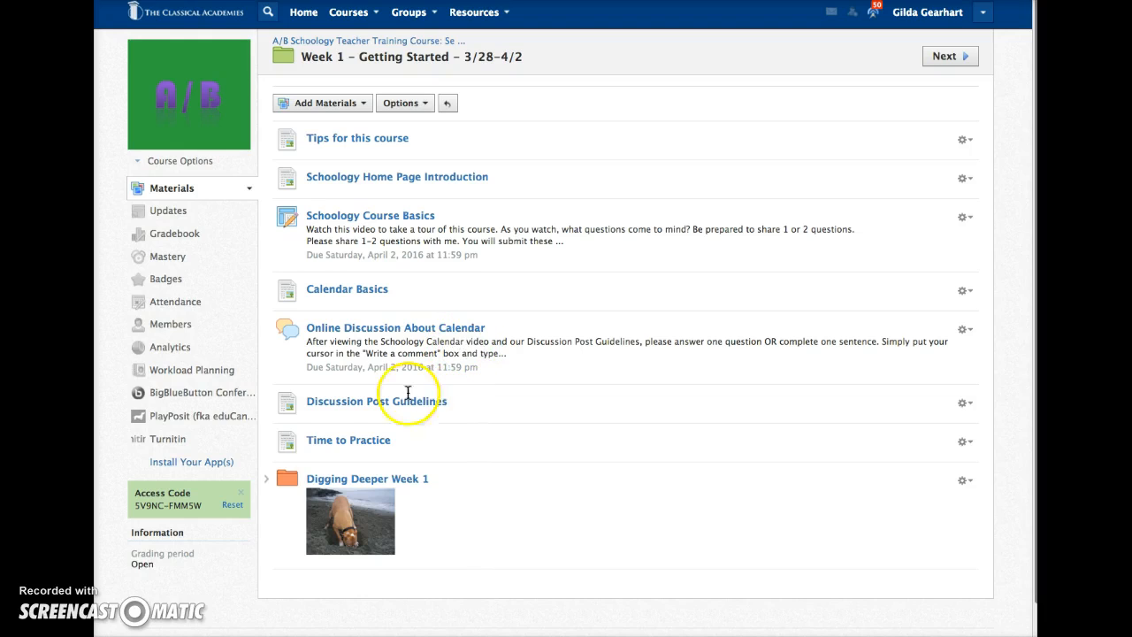